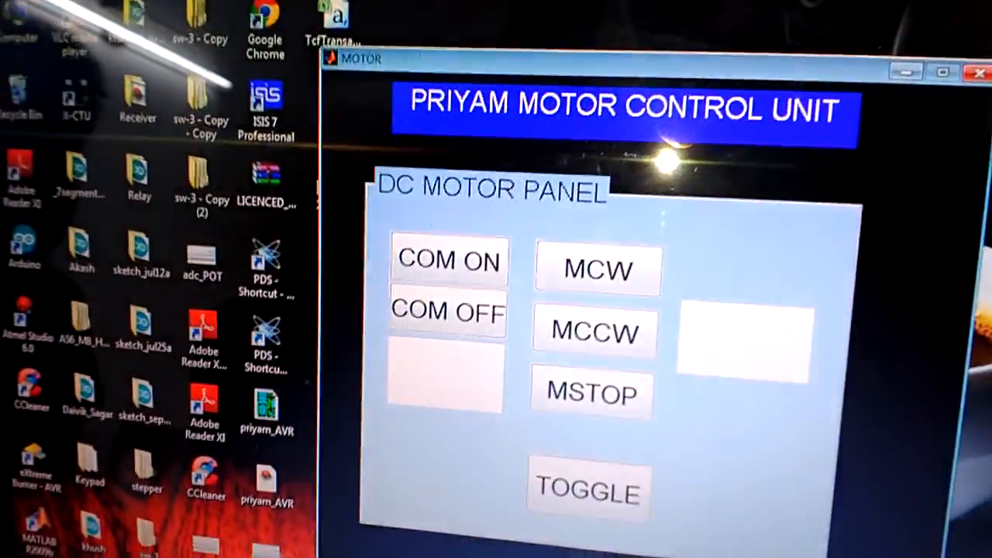
Switch the COM port on so the DC Motor Panel status box reads ON
left_click(448, 260)
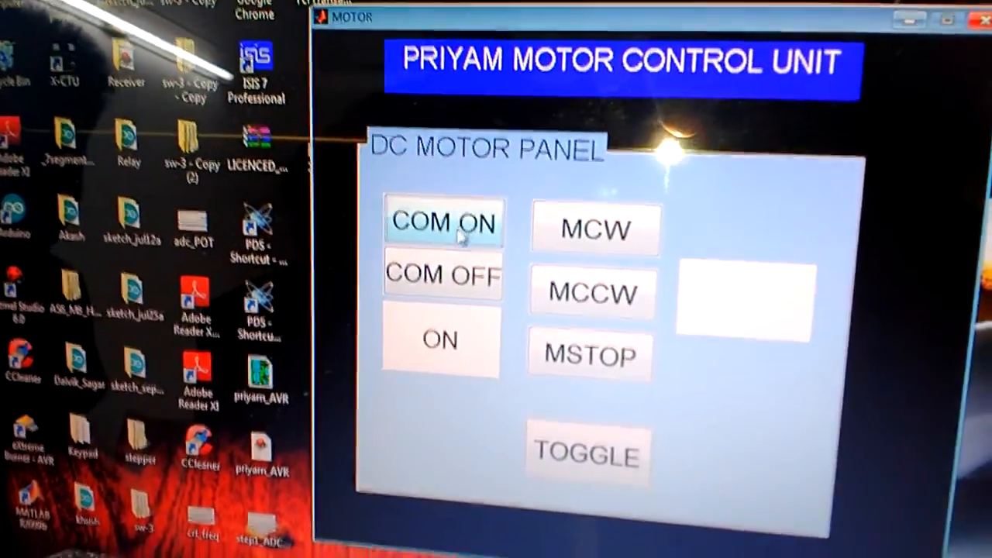